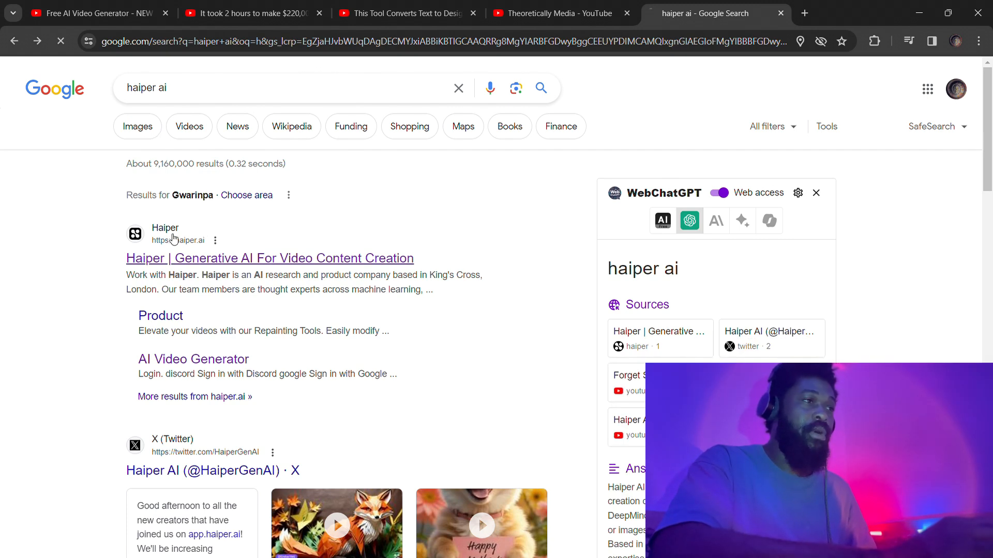
Open the 'Haiper | Generative AI For Video Content Creation' result from the Google search.
{"action": "left_click", "coordinate": [269, 258]}
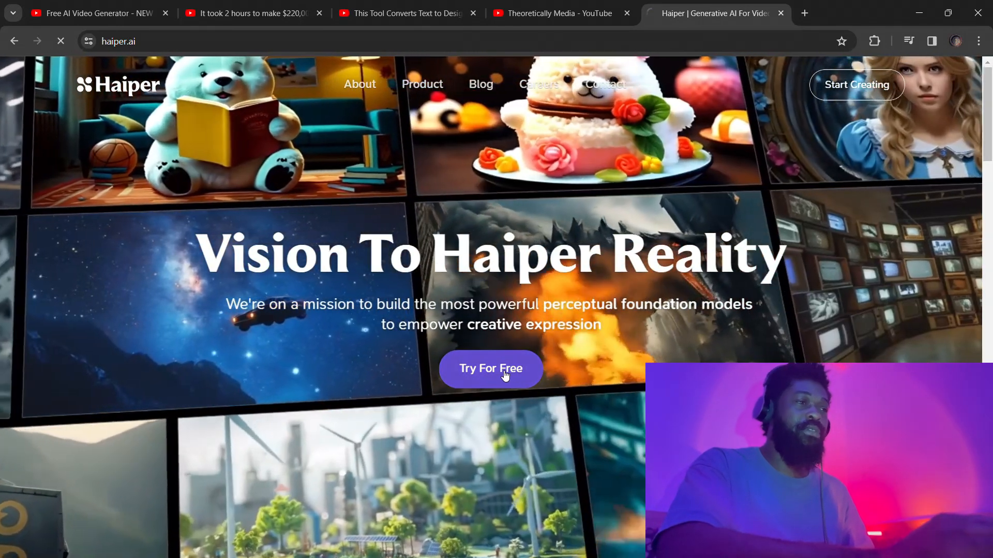
Start Haiper for free and sign in with a Google account.
{"action": "left_click", "coordinate": [490, 369]}
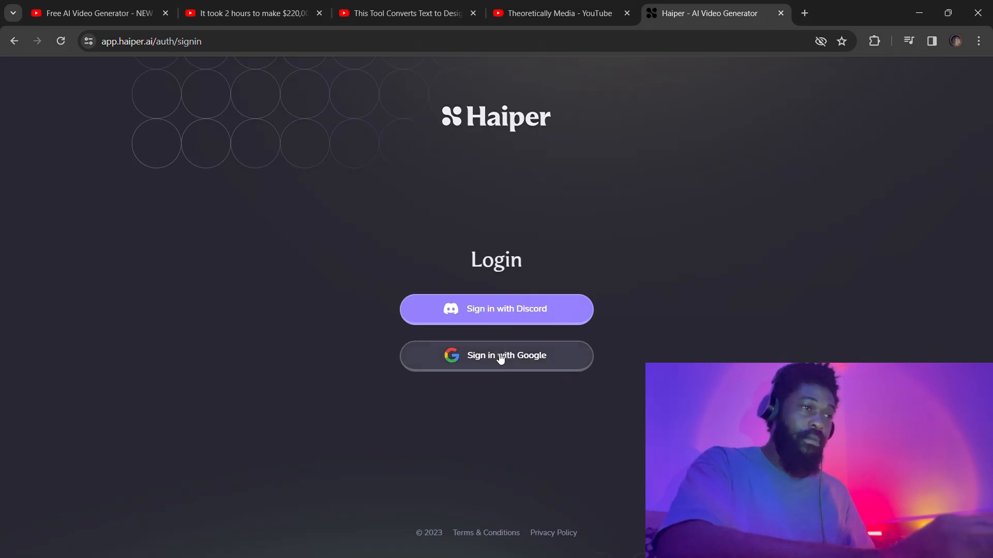
{"action": "left_click", "coordinate": [495, 356]}
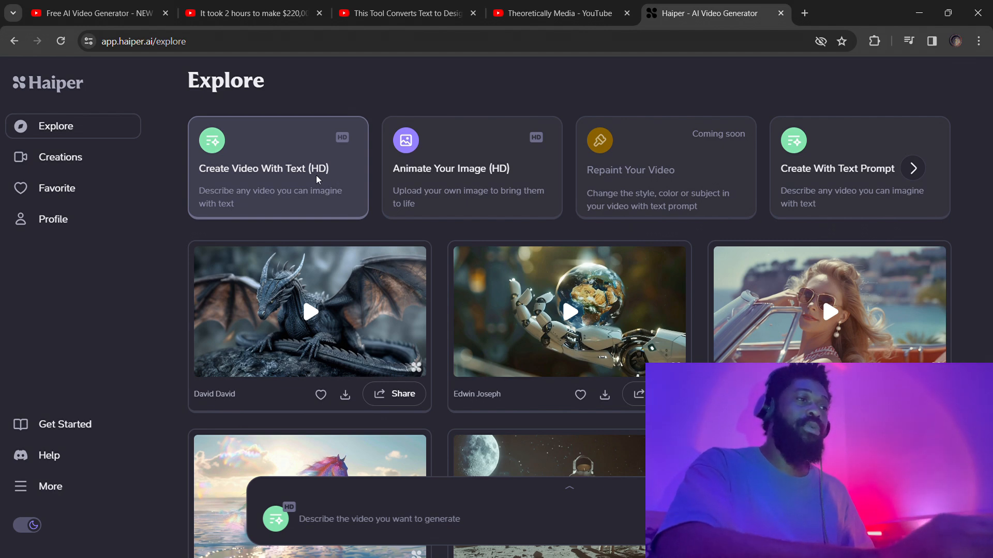
Scroll through the community videos in the Explore feed.
{"action": "scroll", "scroll_direction": "down", "scroll_amount": 3}
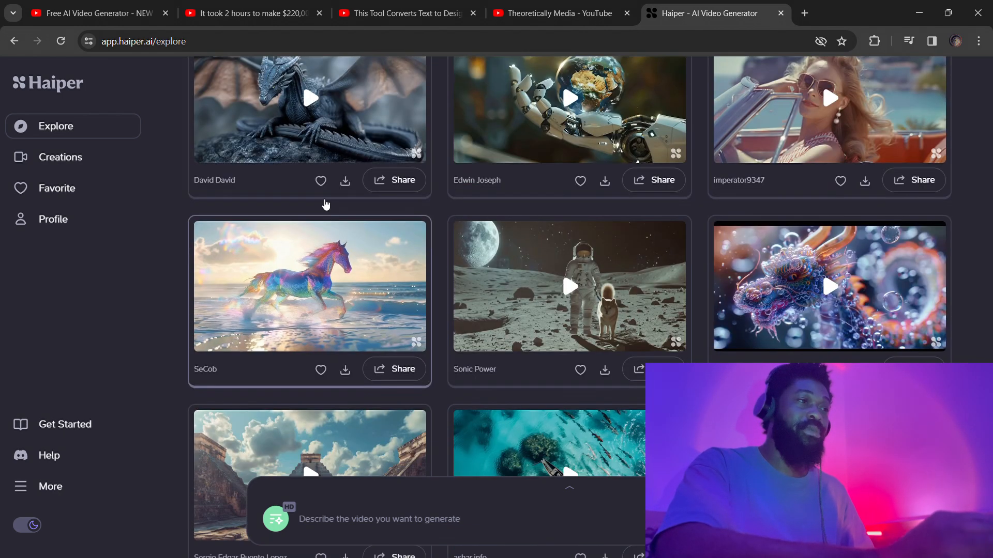
{"action": "scroll", "scroll_direction": "up", "scroll_amount": 3}
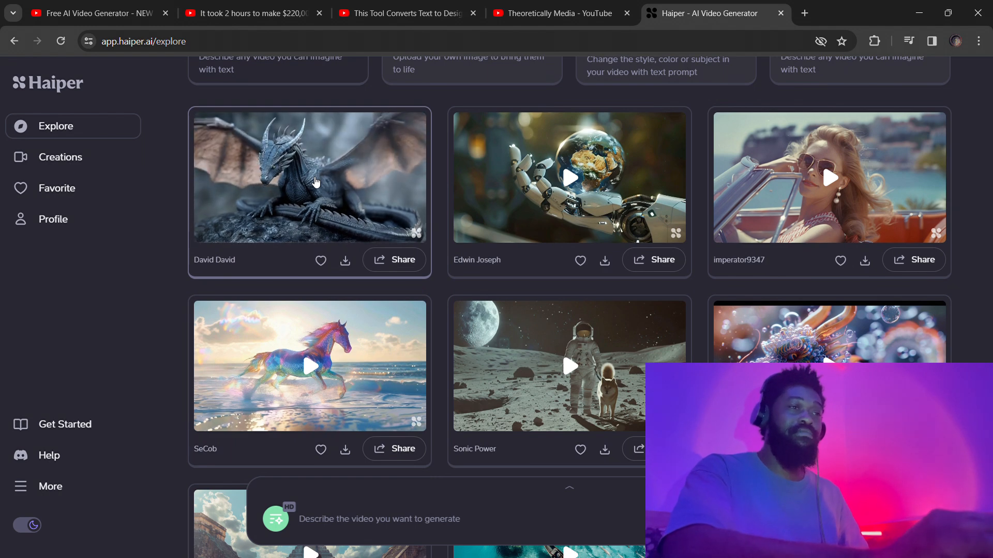
{"action": "mouse_move", "coordinate": [575, 188]}
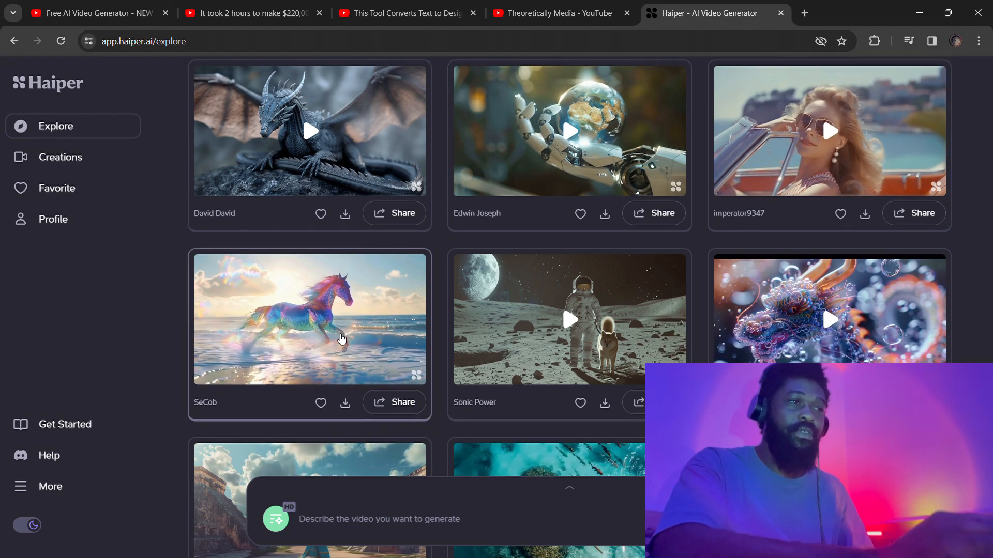
{"action": "mouse_move", "coordinate": [547, 342]}
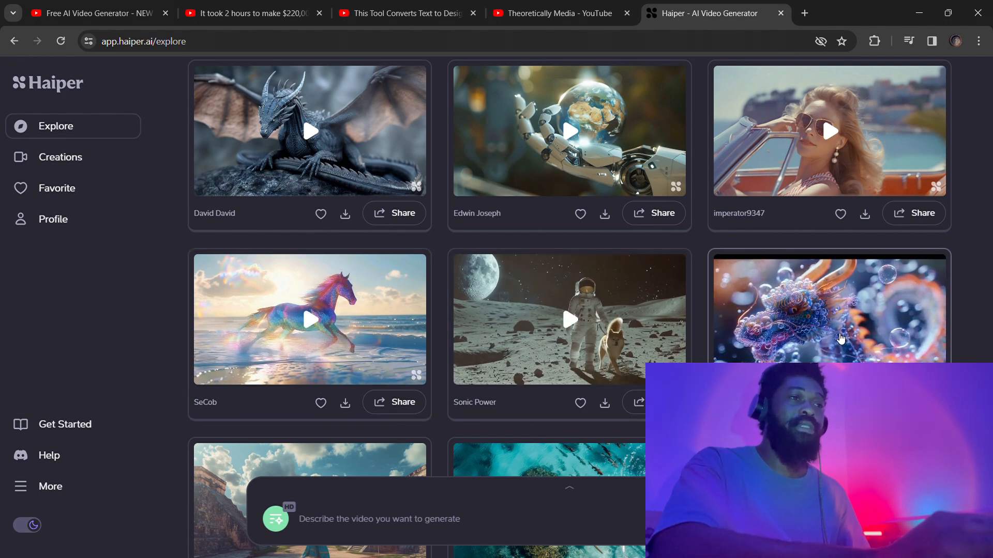
{"action": "scroll", "scroll_direction": "down", "scroll_amount": 3}
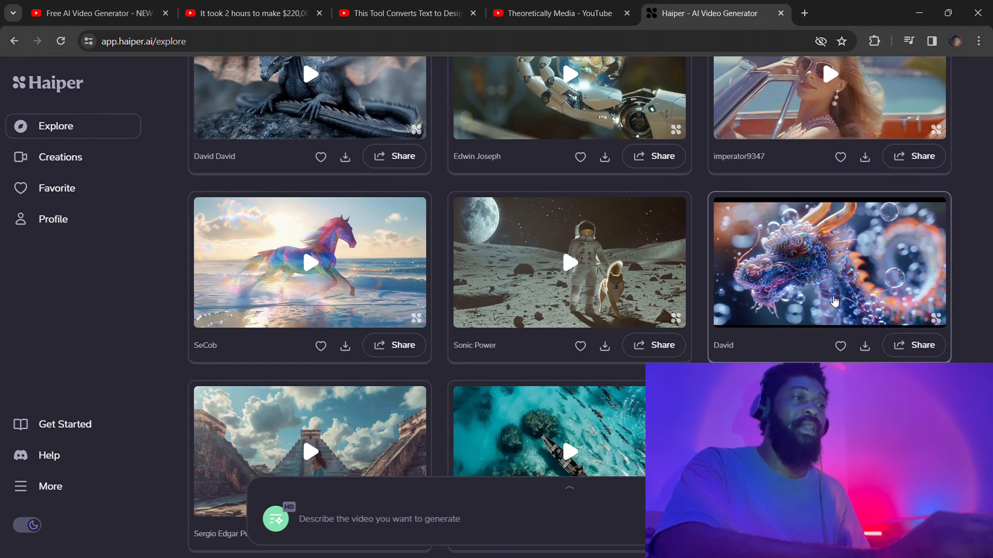
{"action": "scroll", "scroll_direction": "down", "scroll_amount": 3}
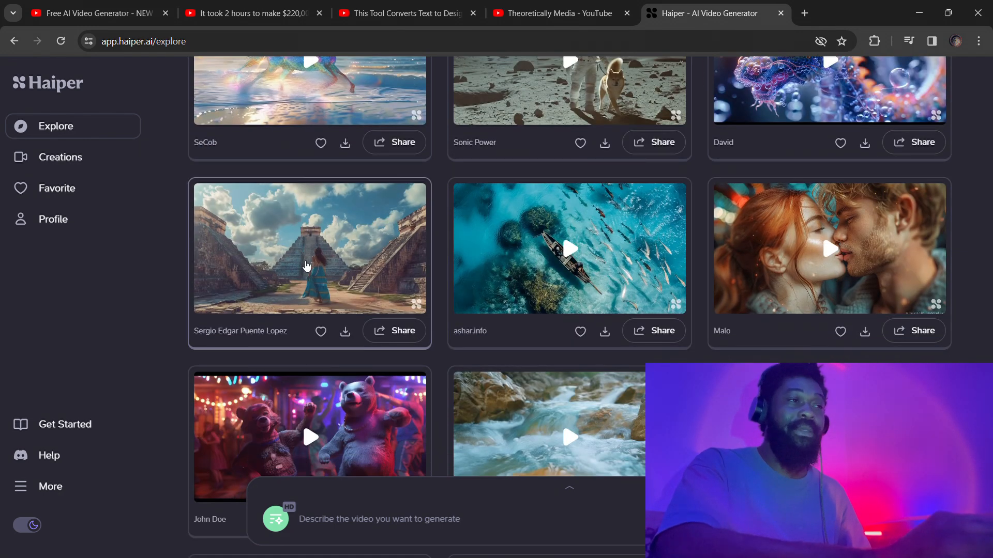
{"action": "mouse_move", "coordinate": [330, 266]}
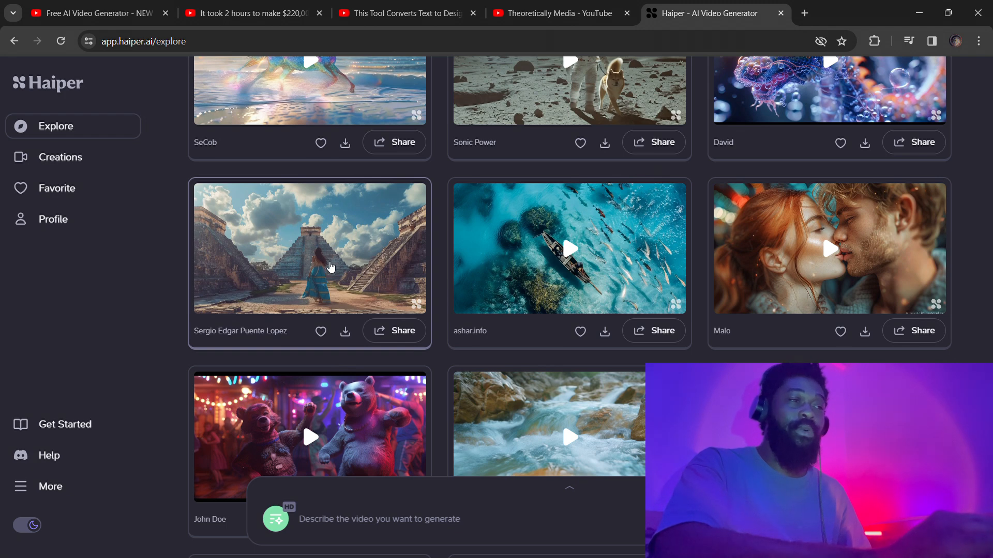
{"action": "mouse_move", "coordinate": [574, 256]}
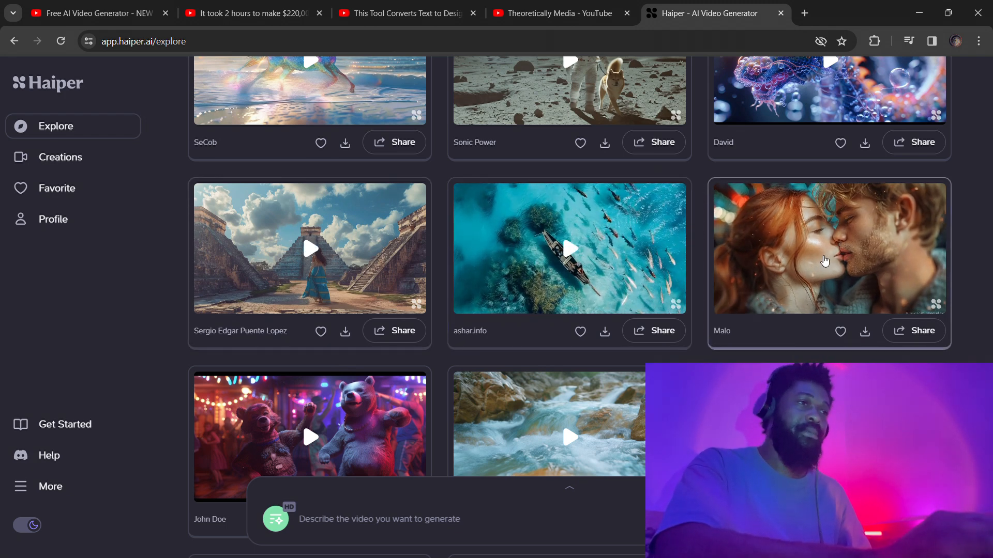
{"action": "scroll", "scroll_direction": "down", "scroll_amount": 3}
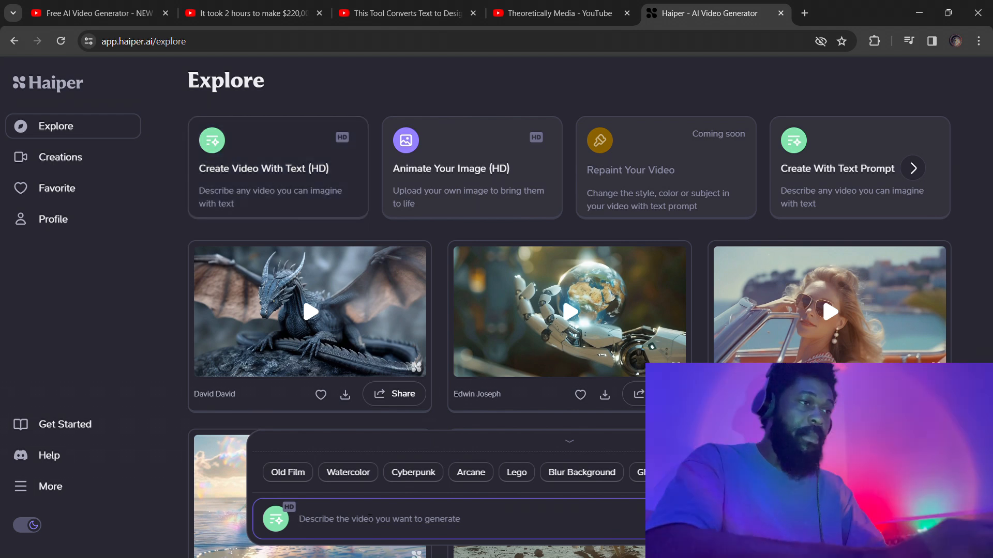
Enter the prompt of a man in an astronaut suit walking through a cyberpunk city, then create it.
{"action": "type", "text": "an"}
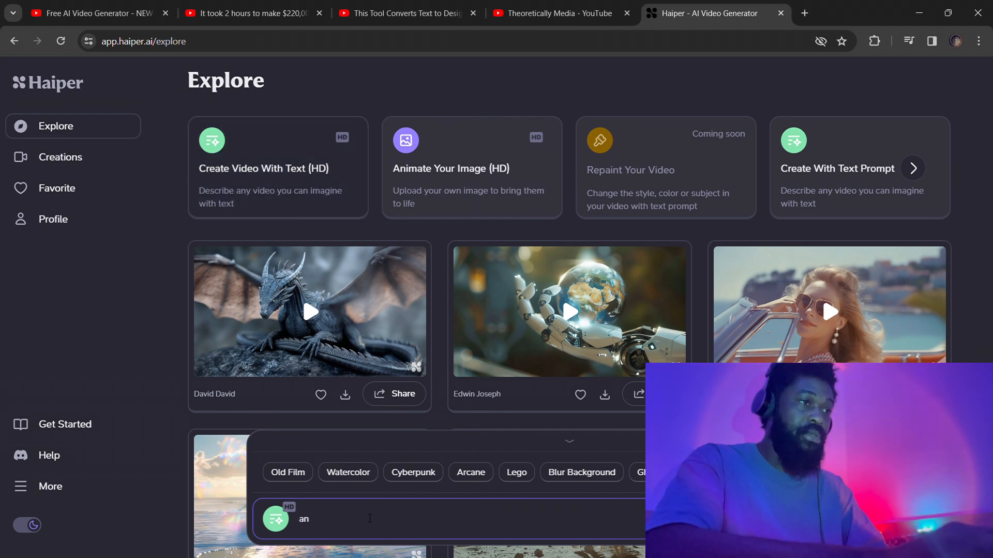
{"action": "type", "text": "a man in an astronaut suit walking t"}
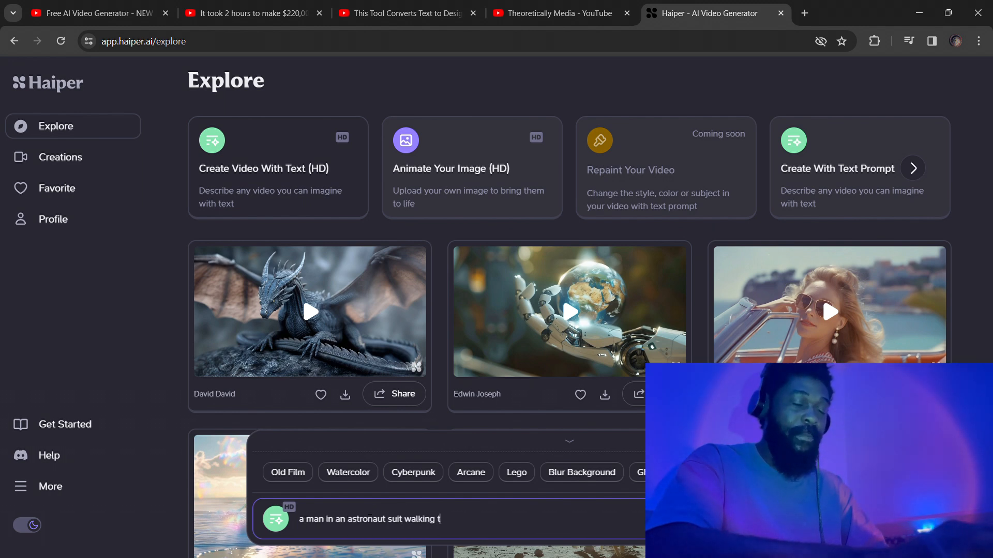
{"action": "type", "text": "hrough a cyberpunk cityscape with flying cars, ((cyberpunk style)), Hi-Tech city,"}
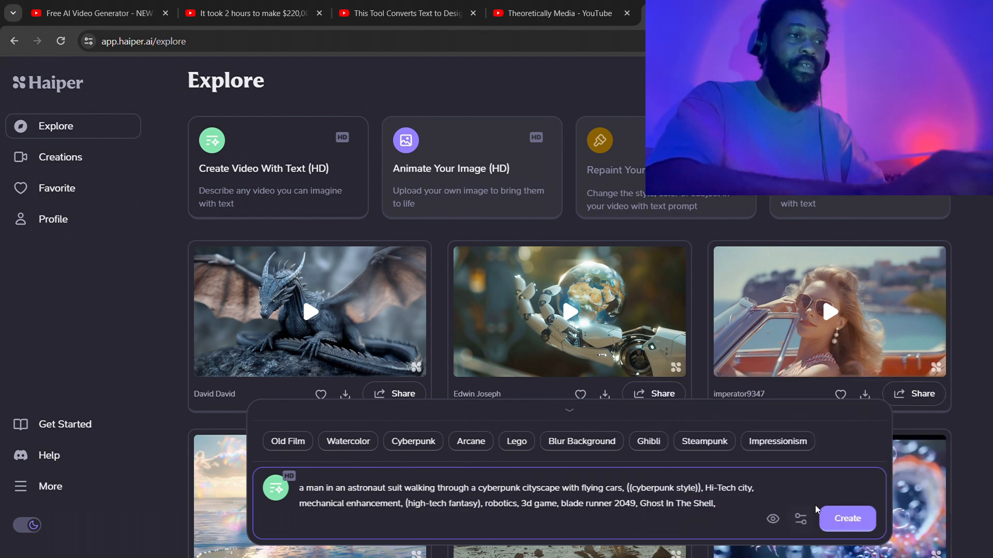
{"action": "left_click", "coordinate": [800, 518]}
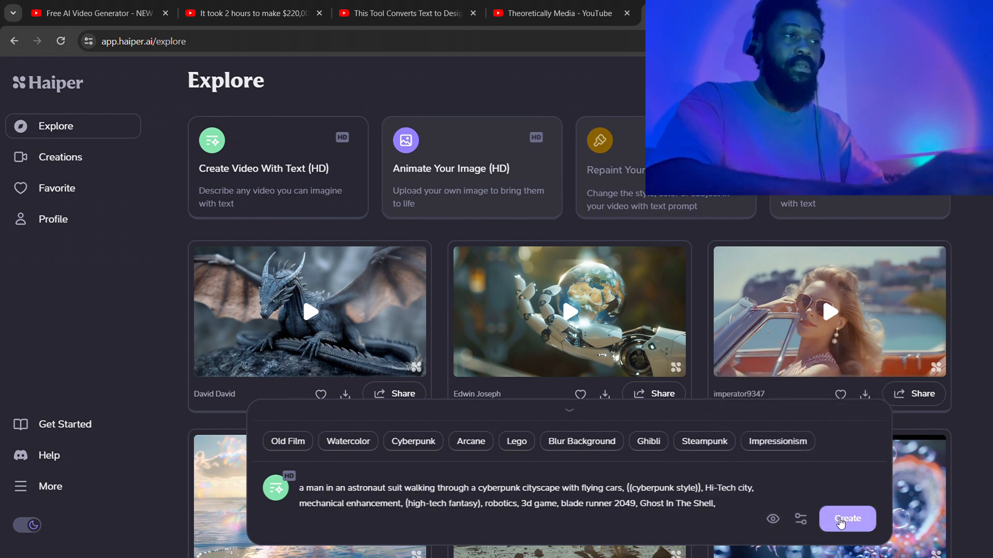
{"action": "left_click", "coordinate": [847, 519]}
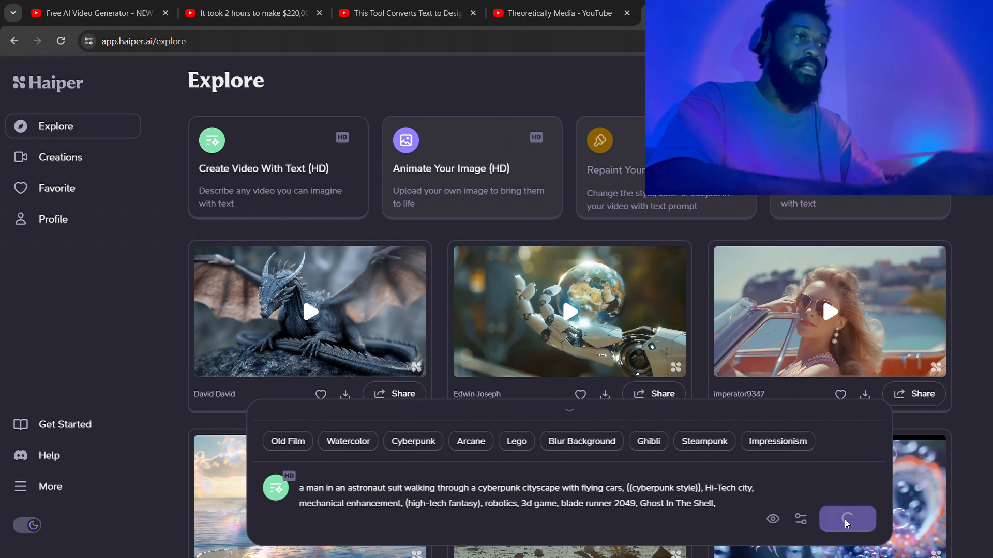
{"action": "left_click", "coordinate": [846, 519]}
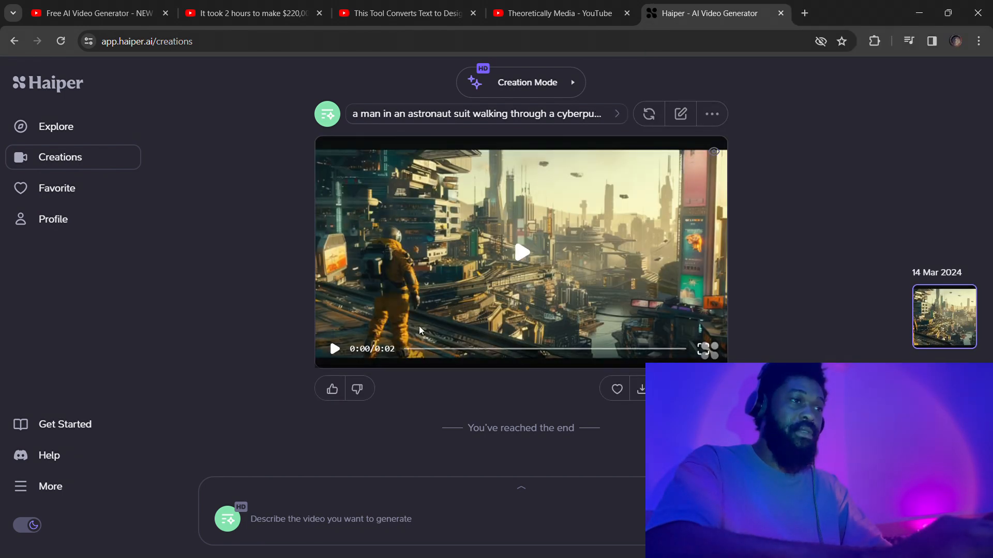
{"action": "left_click", "coordinate": [334, 349]}
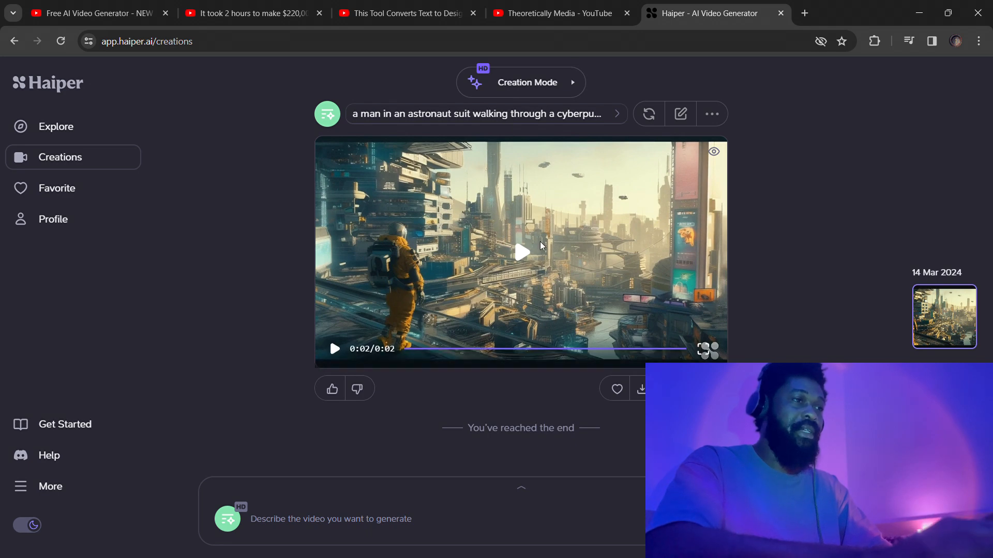
{"action": "left_click", "coordinate": [521, 252]}
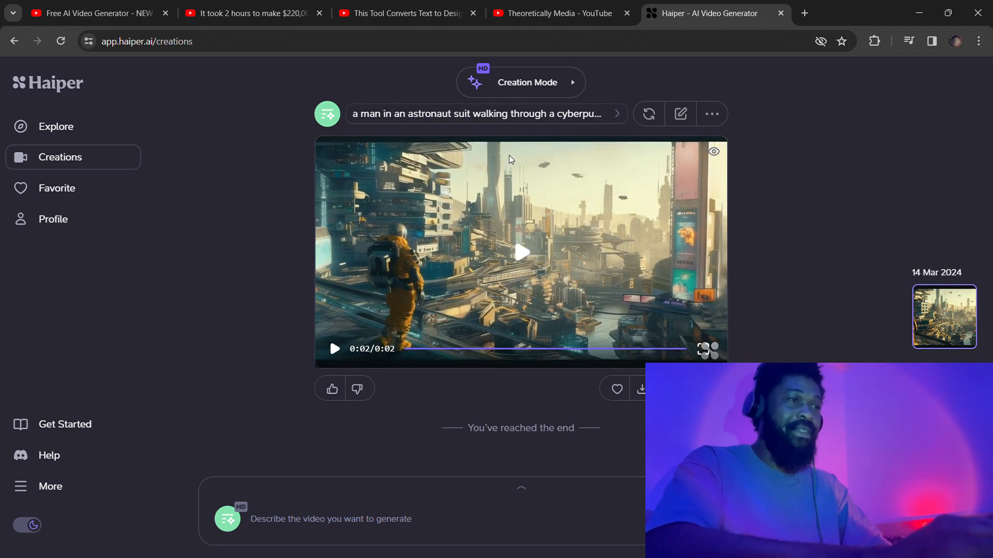
{"action": "left_click", "coordinate": [335, 349]}
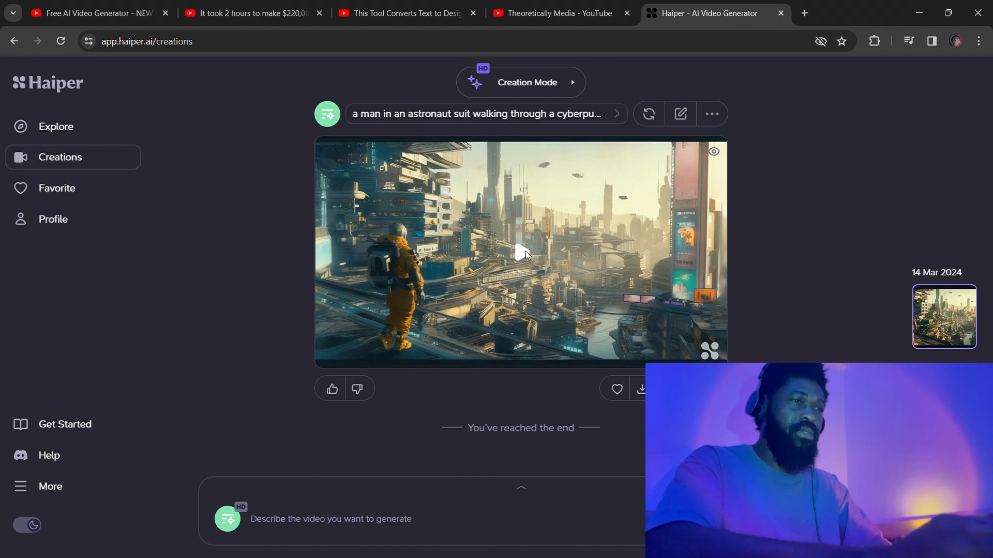
{"action": "left_click", "coordinate": [519, 251]}
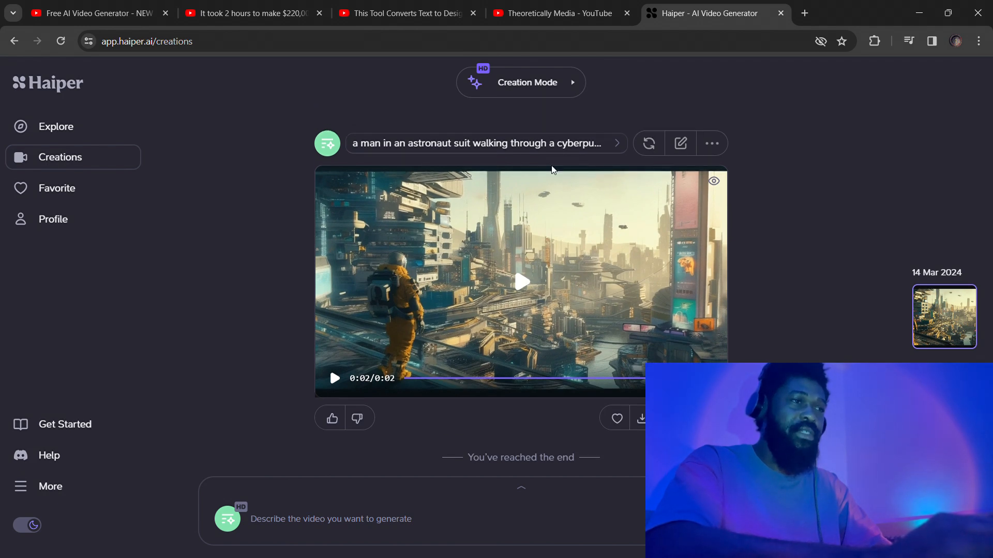
{"action": "left_click", "coordinate": [680, 143]}
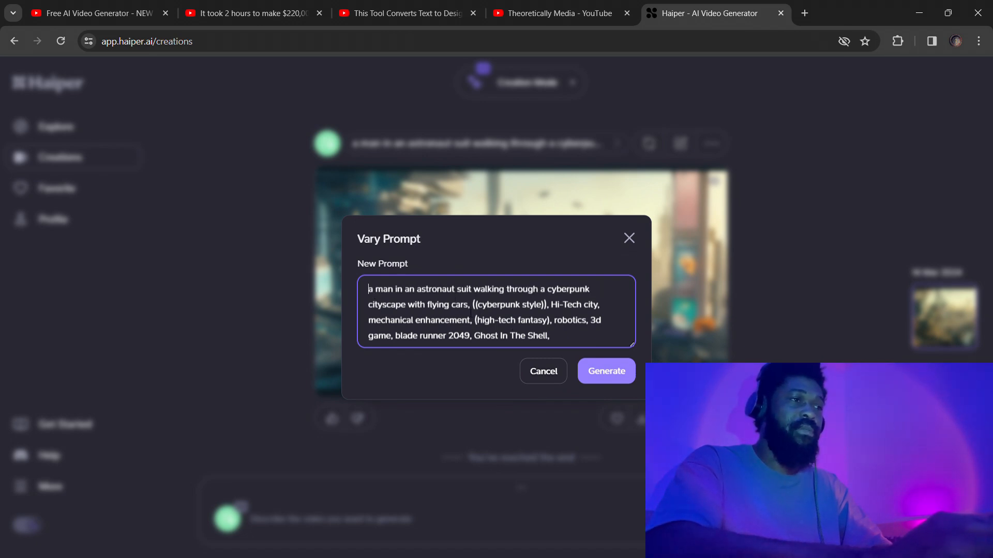
Delete the style keywords from the astronaut prompt, generate, and preview the new clip.
{"action": "left_click_drag", "start_coordinate": [470, 304], "coordinate": [550, 336]}
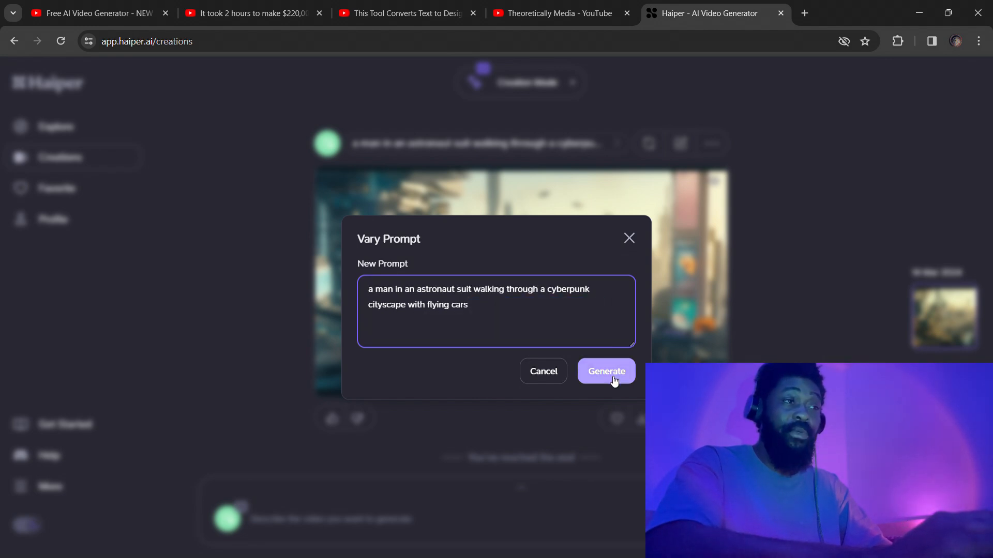
{"action": "left_click", "coordinate": [606, 371]}
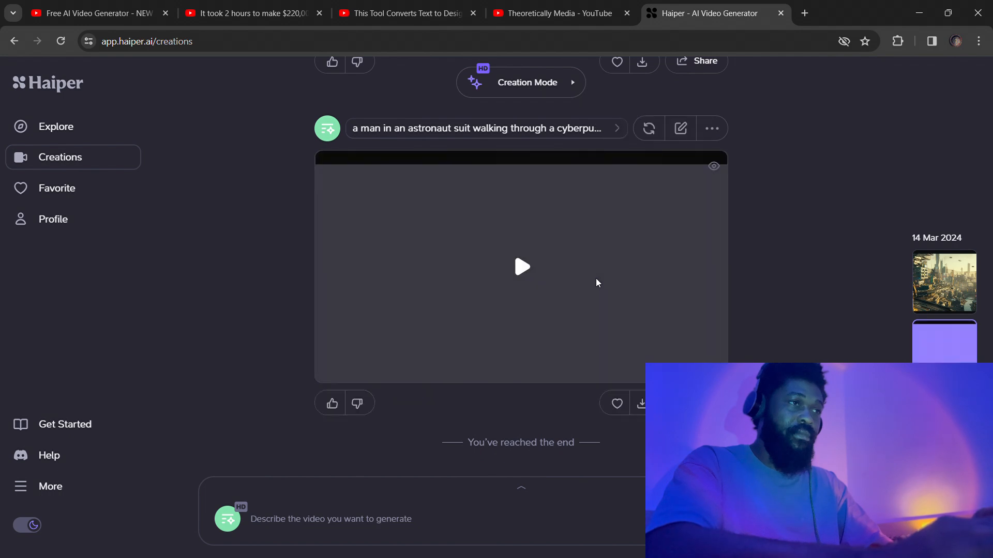
{"action": "scroll", "scroll_direction": "down", "scroll_amount": 3}
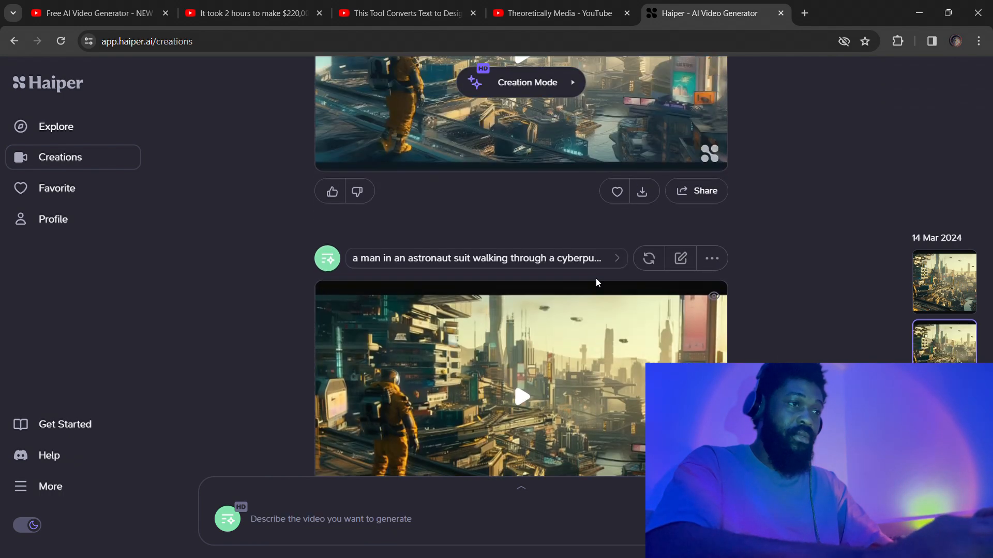
{"action": "scroll", "scroll_direction": "down", "scroll_amount": 3}
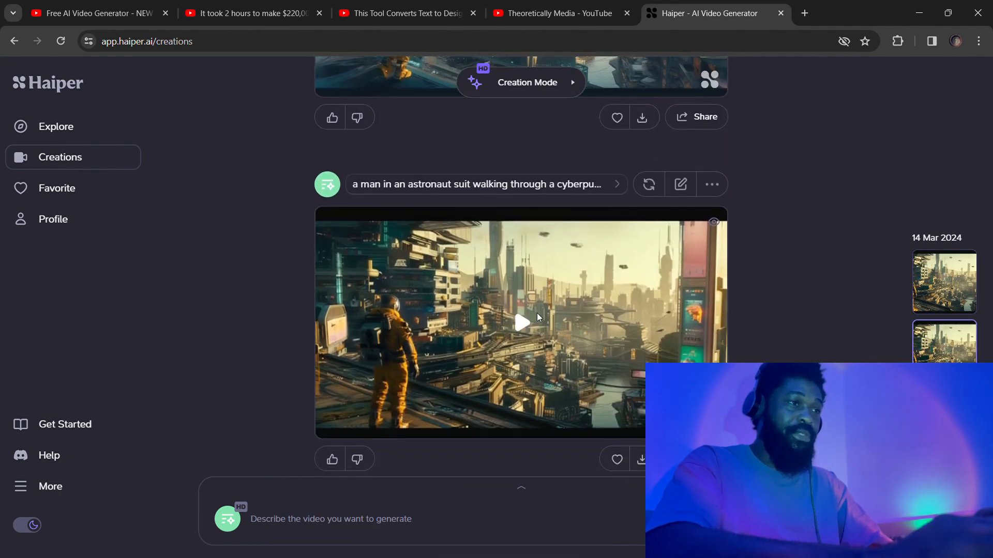
{"action": "left_click", "coordinate": [521, 322]}
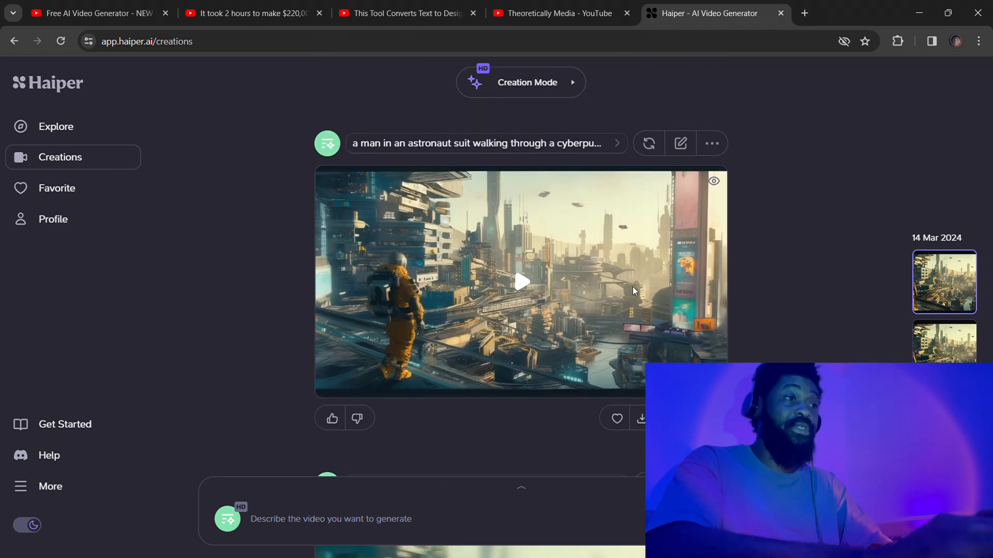
{"action": "mouse_move", "coordinate": [76, 168]}
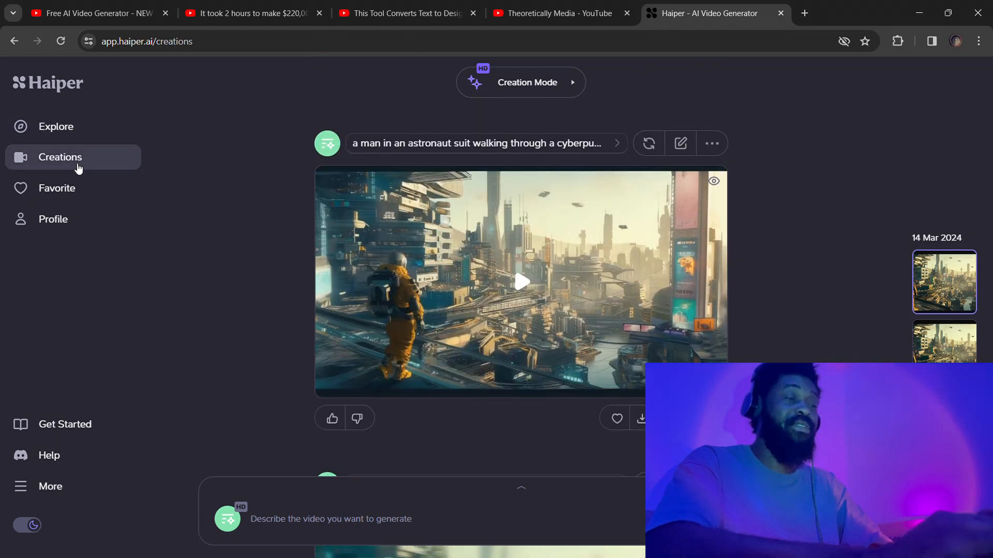
From Explore, upload the cyborg-woman image to animate into a video.
{"action": "left_click", "coordinate": [56, 126]}
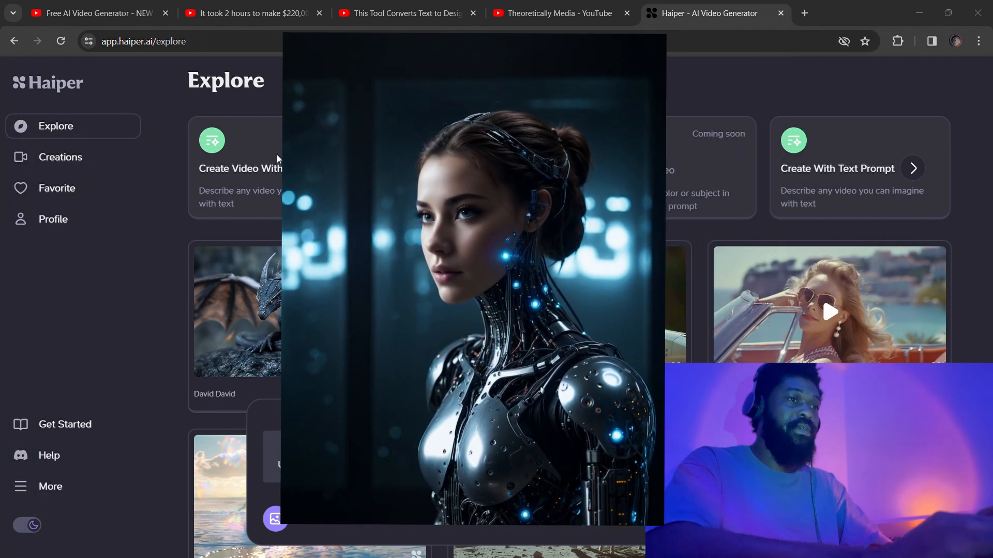
{"action": "left_click", "coordinate": [60, 158]}
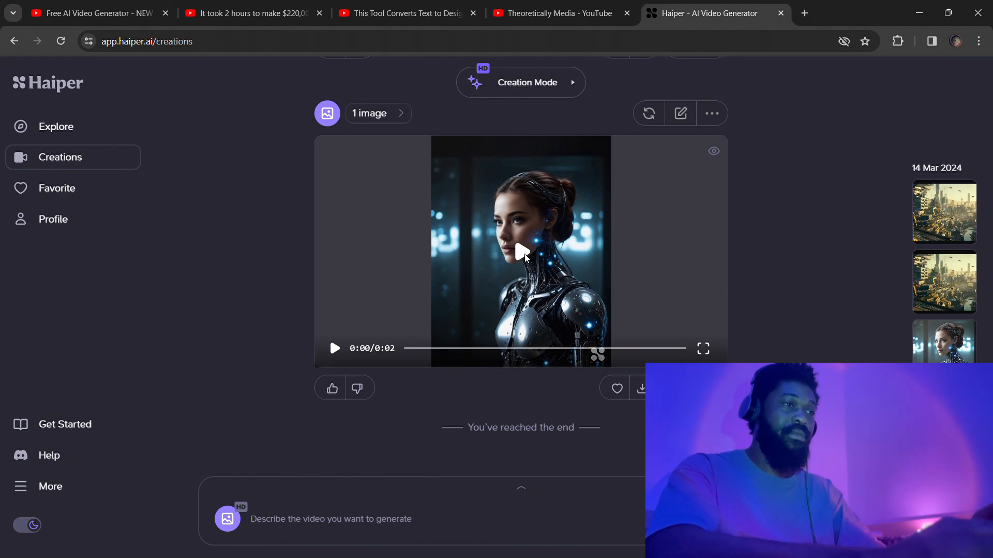
Play, pause and restart the animated cyborg-woman clip.
{"action": "left_click", "coordinate": [335, 347]}
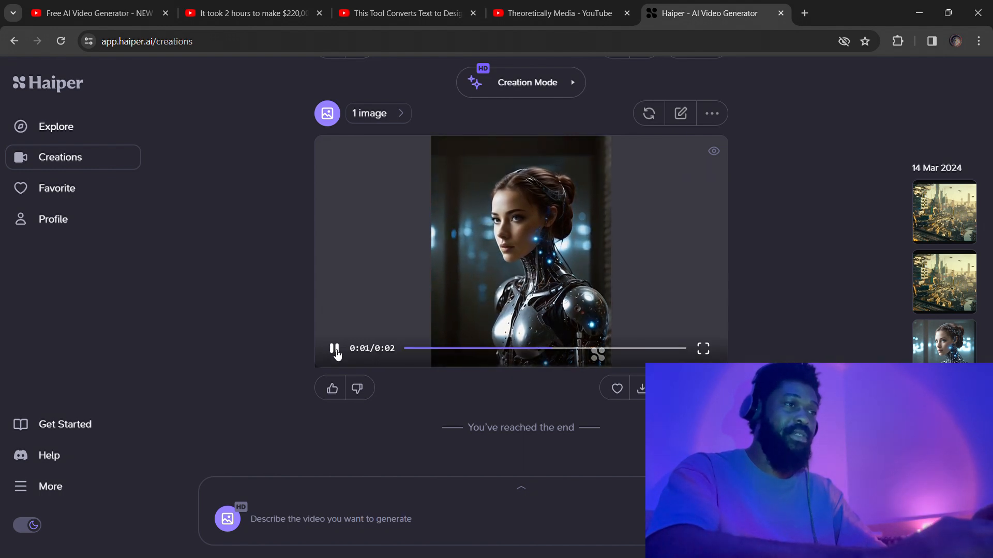
{"action": "left_click", "coordinate": [333, 348]}
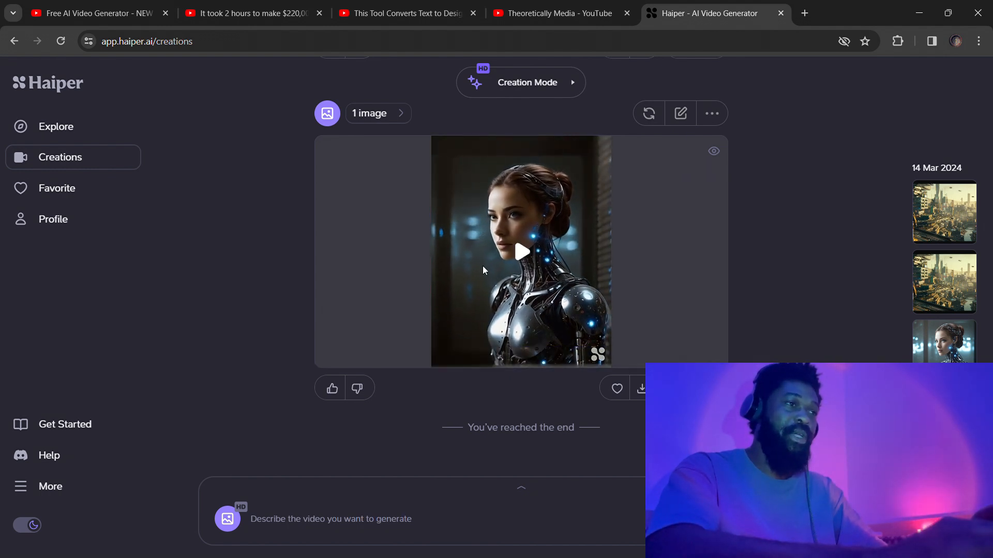
{"action": "left_click", "coordinate": [521, 252]}
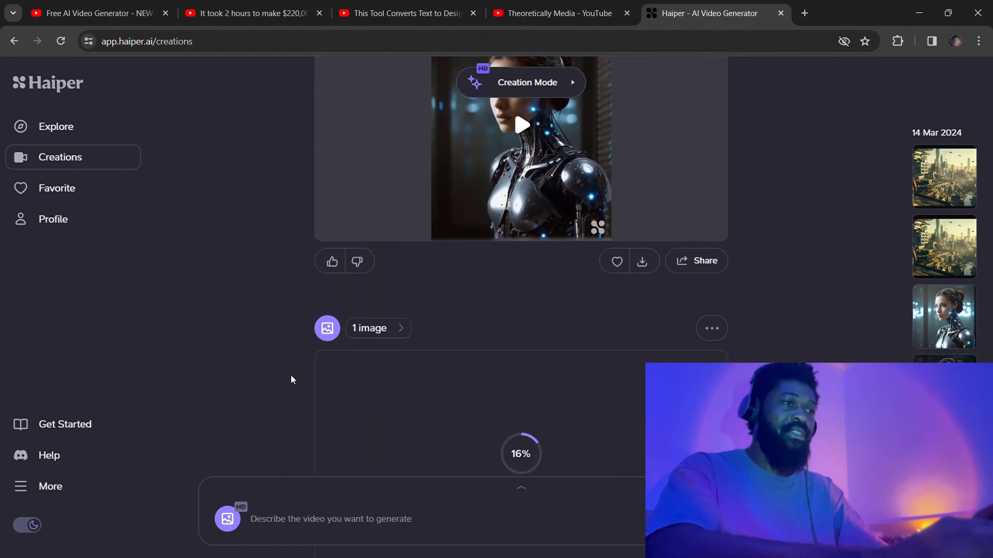
{"action": "scroll", "scroll_direction": "down", "scroll_amount": 3}
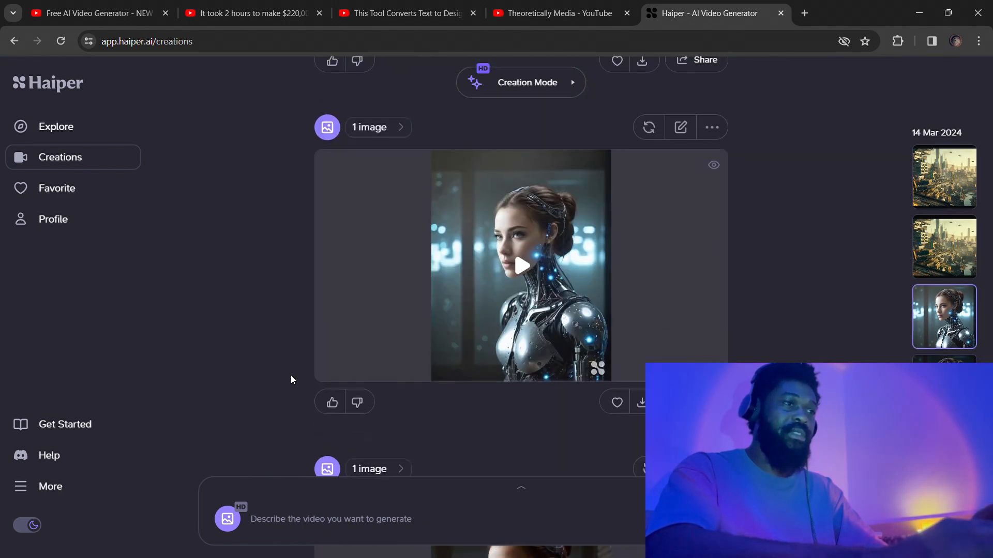
{"action": "left_click", "coordinate": [521, 265]}
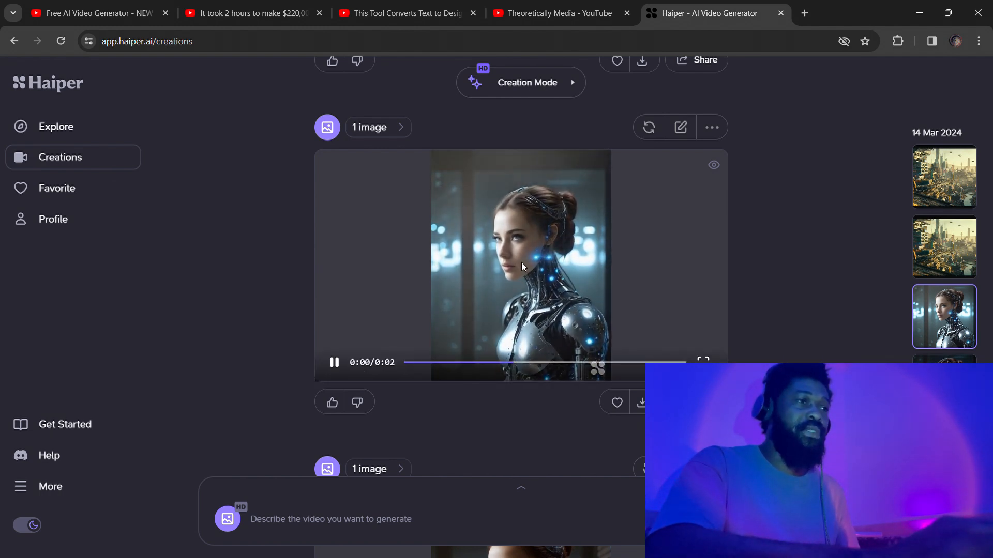
Replay the cyborg-woman clip and scroll down to the clip generating at 45%.
{"action": "left_click", "coordinate": [332, 362]}
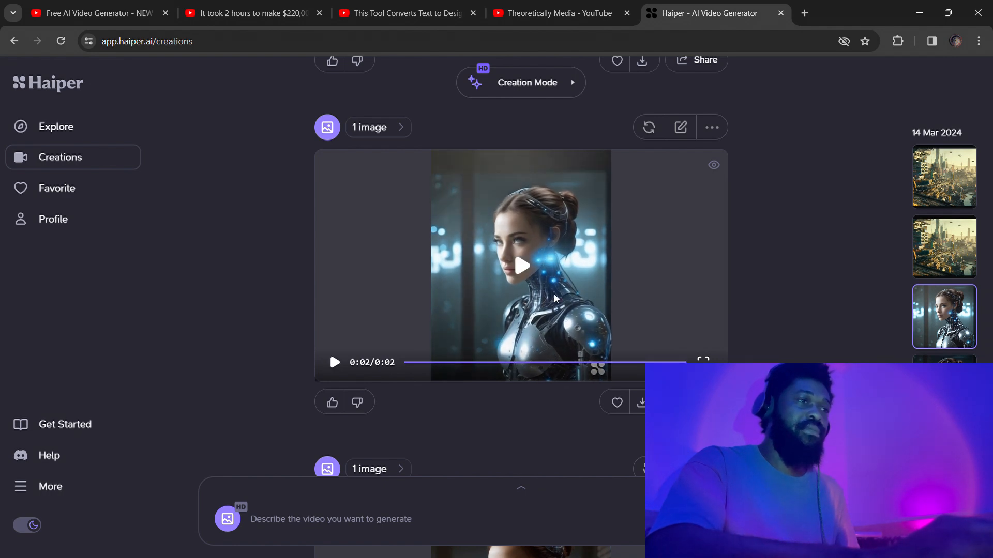
{"action": "scroll", "scroll_direction": "down", "scroll_amount": 3}
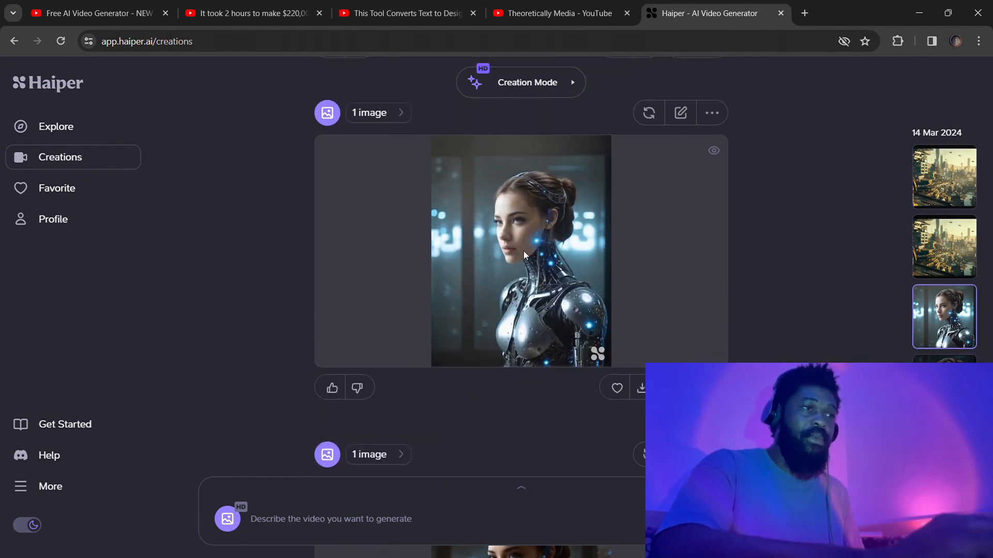
{"action": "left_click", "coordinate": [520, 250]}
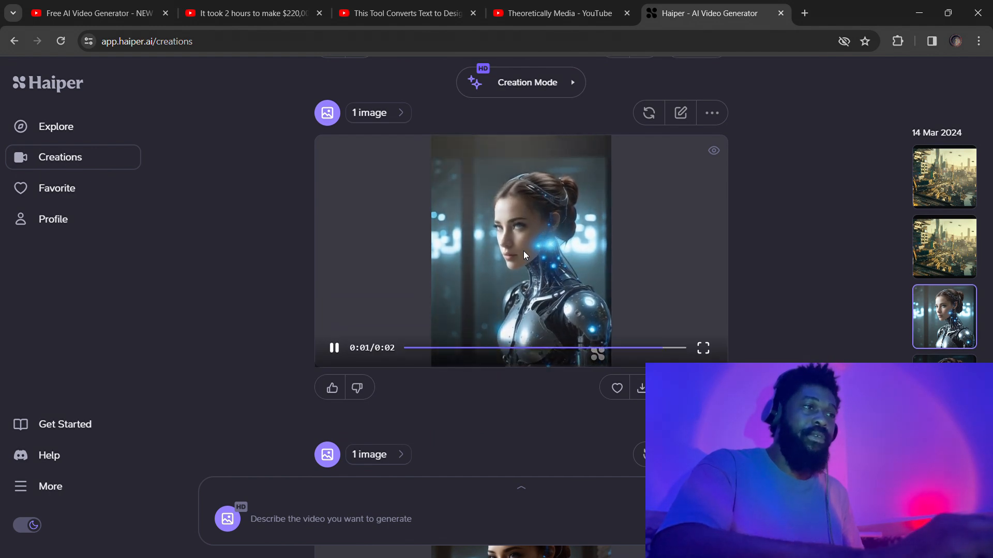
{"action": "scroll", "scroll_direction": "down", "scroll_amount": 3}
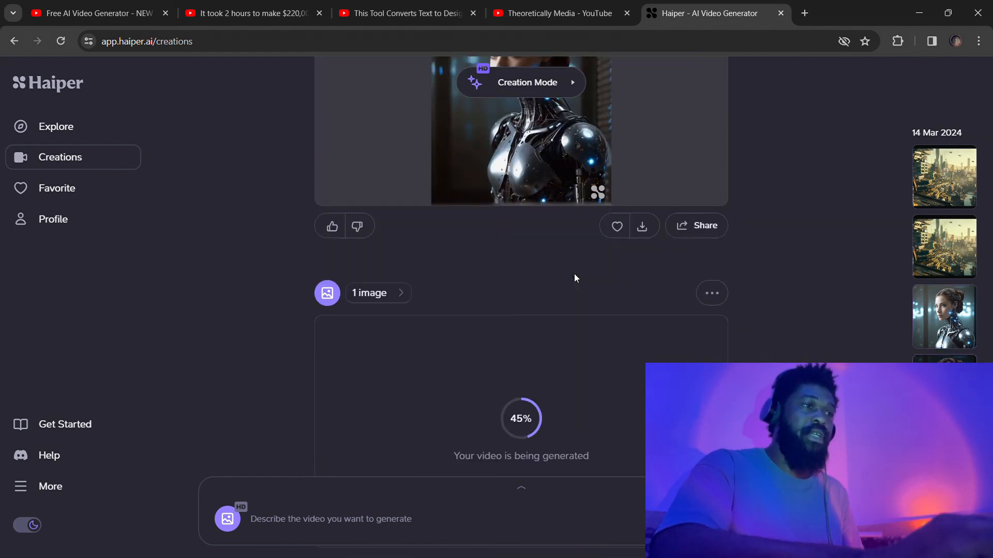
Play the finished Halloween witch-doll clip twice, then go back to Explore.
{"action": "scroll", "scroll_direction": "down", "scroll_amount": 3}
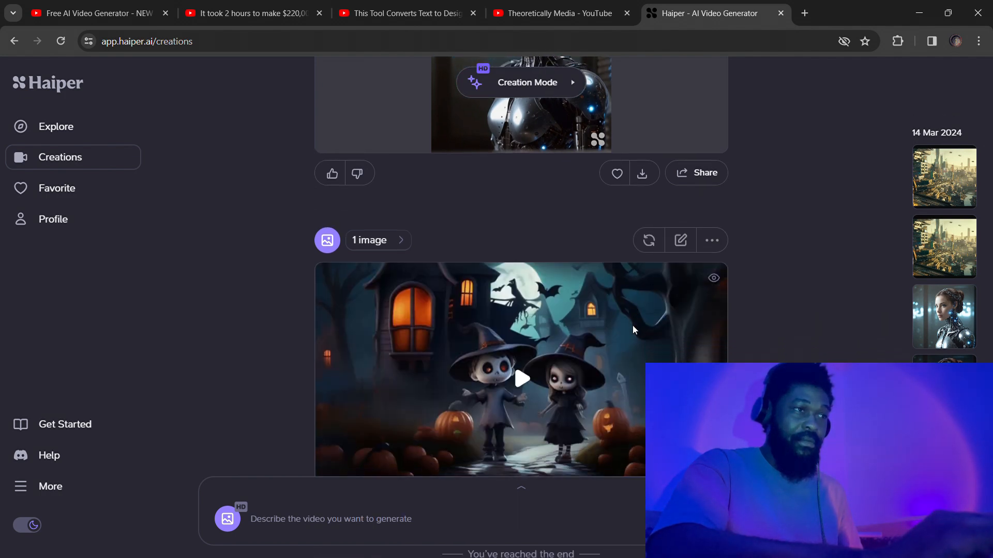
{"action": "scroll", "scroll_direction": "down", "scroll_amount": 3}
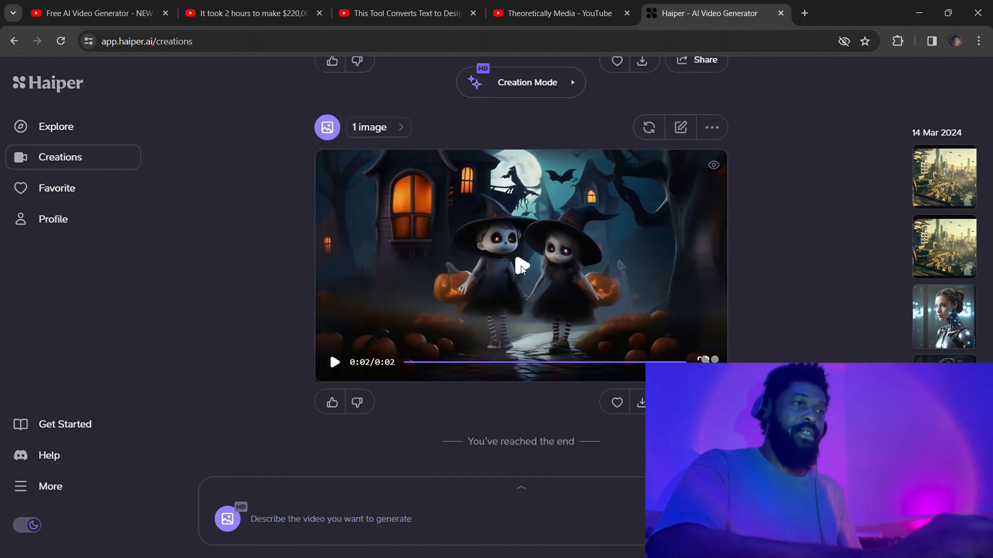
{"action": "left_click", "coordinate": [334, 362]}
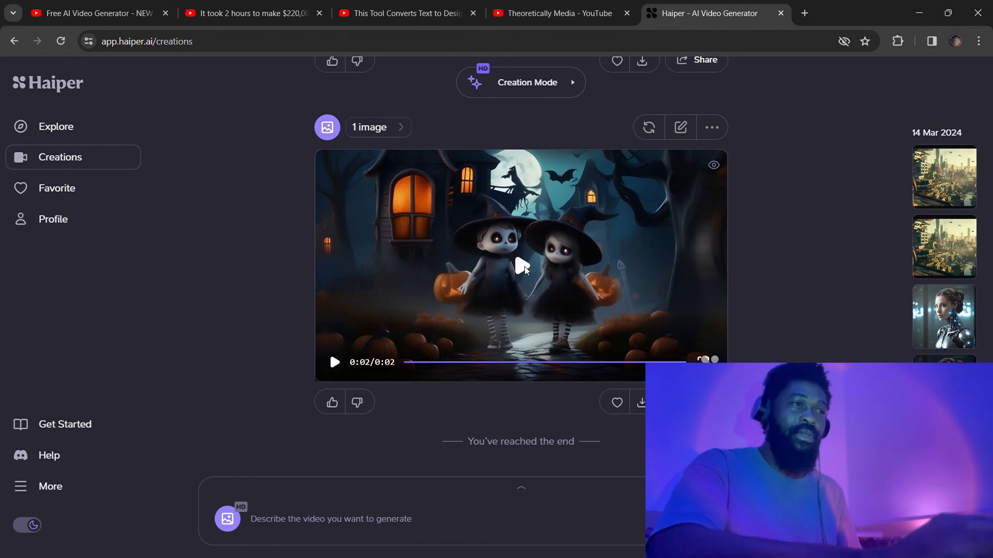
{"action": "left_click", "coordinate": [334, 362]}
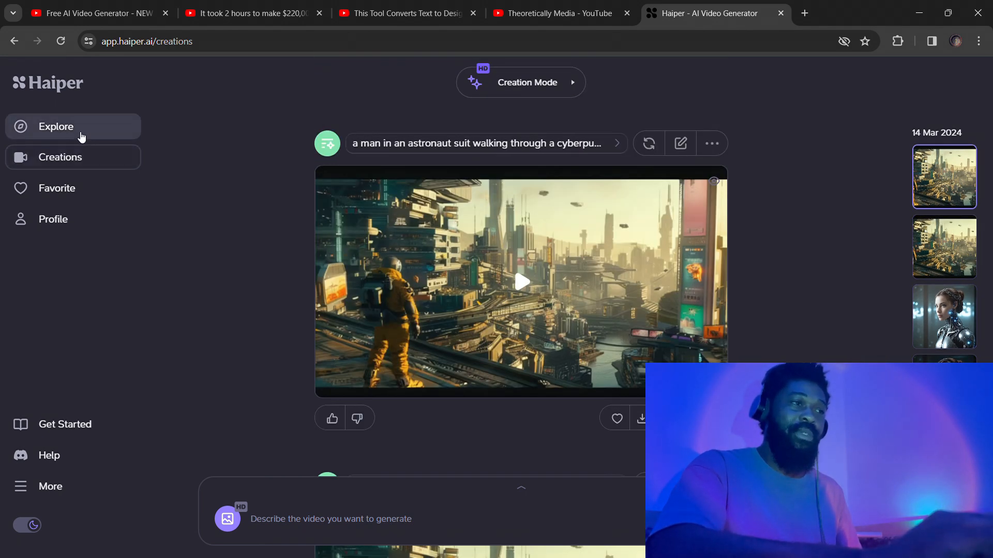
{"action": "left_click", "coordinate": [57, 127]}
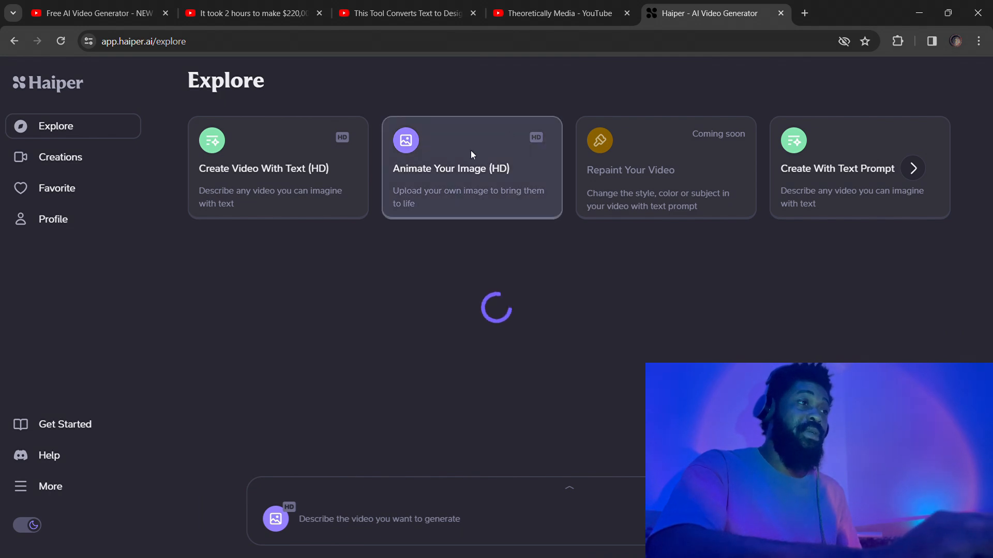